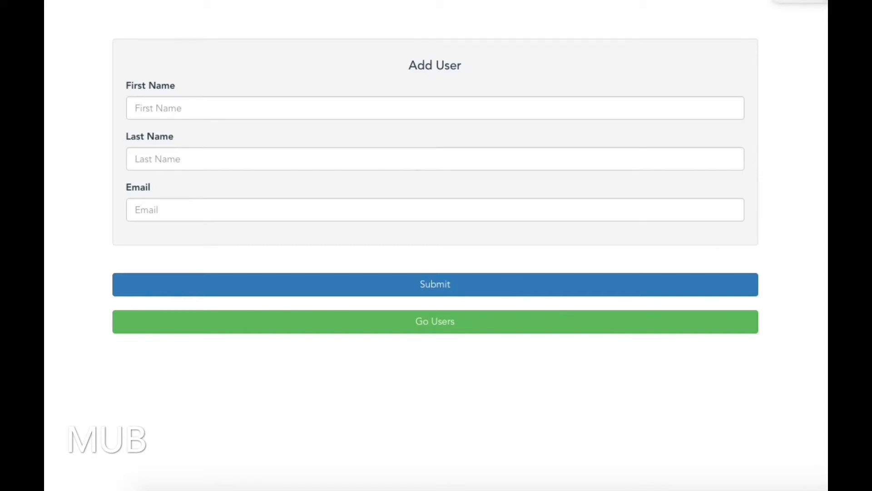
mouse_move(615, 101)
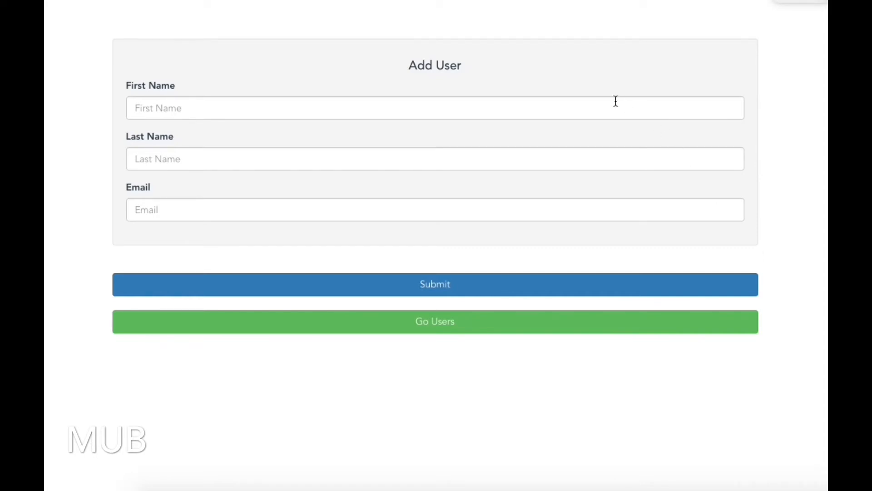
text(tes)
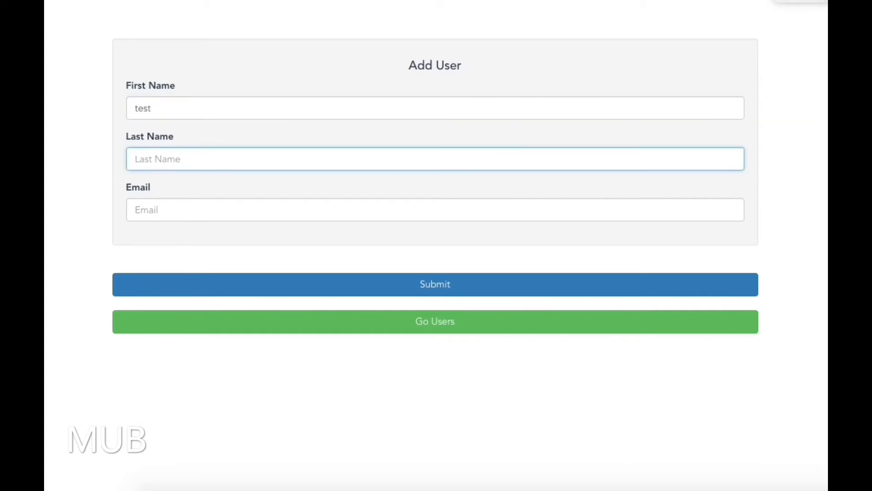
text(test)
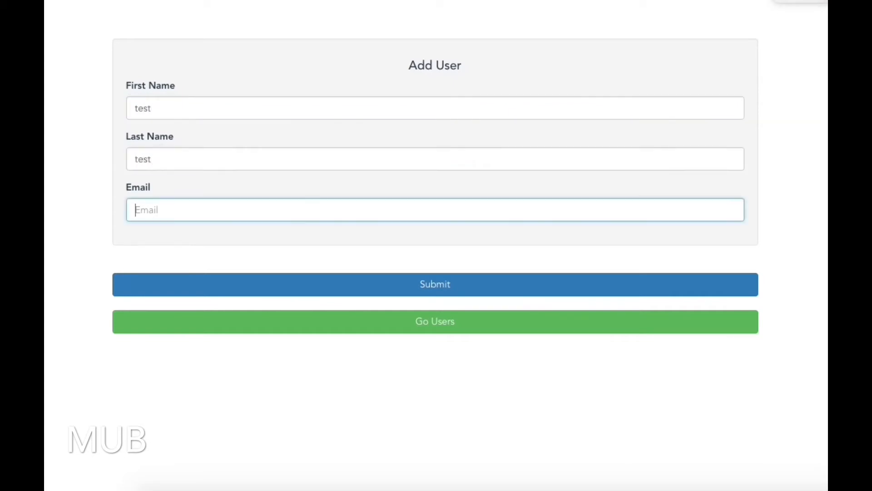
text(test@g)
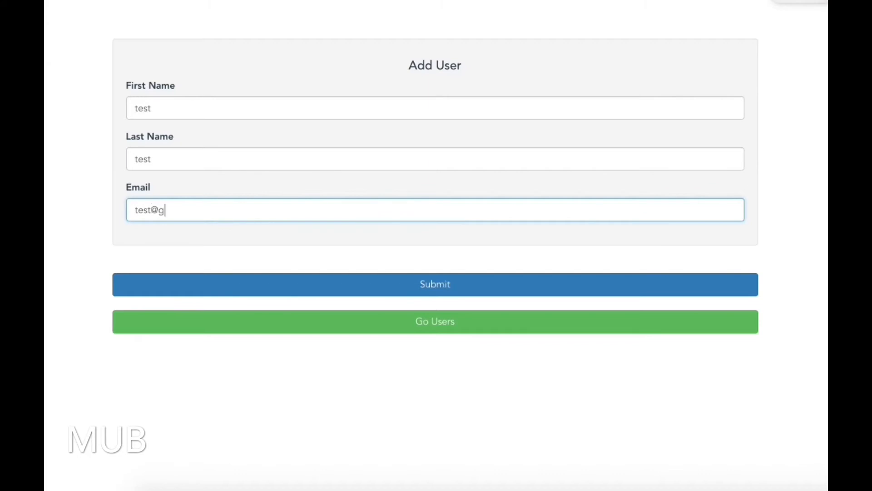
text(mail.com)
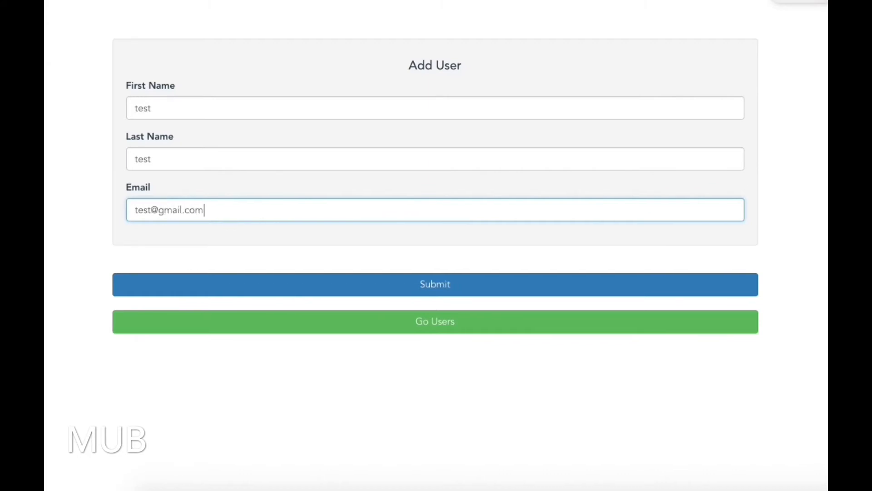
click(434, 321)
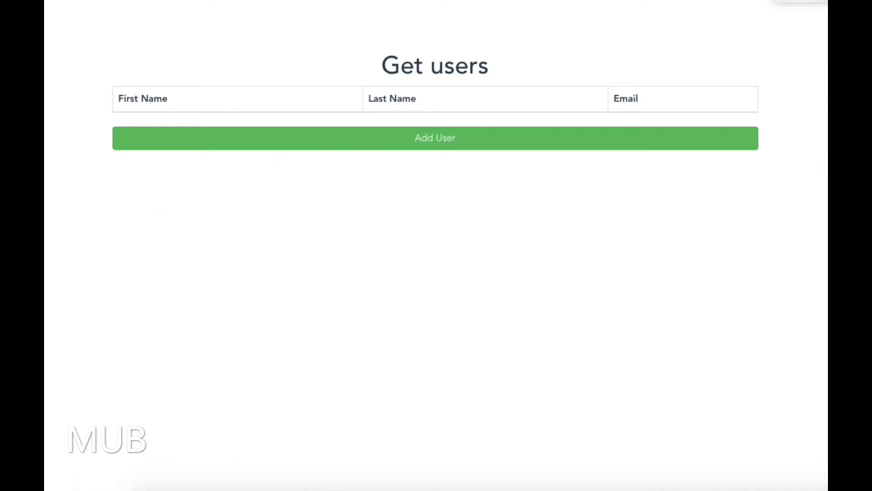
click(434, 137)
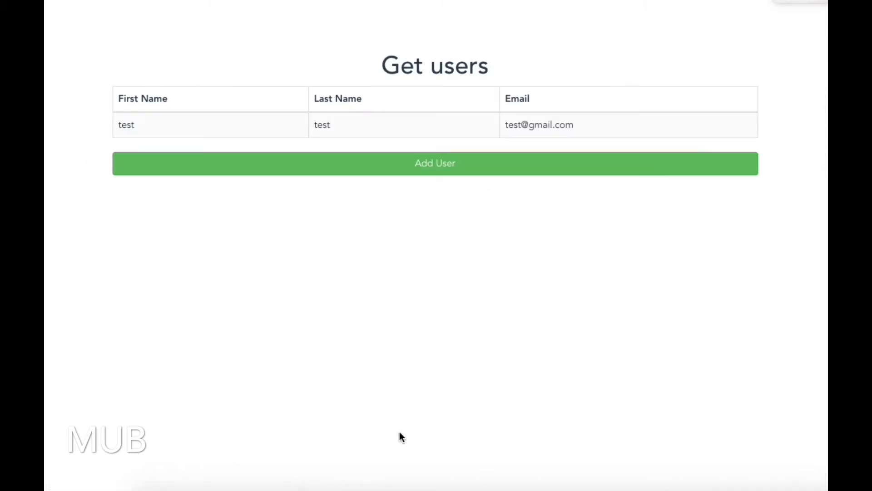
click(434, 163)
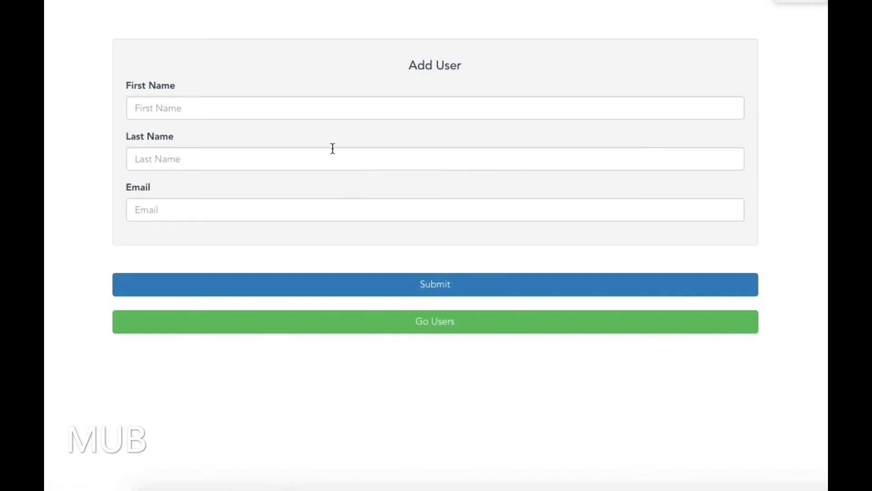
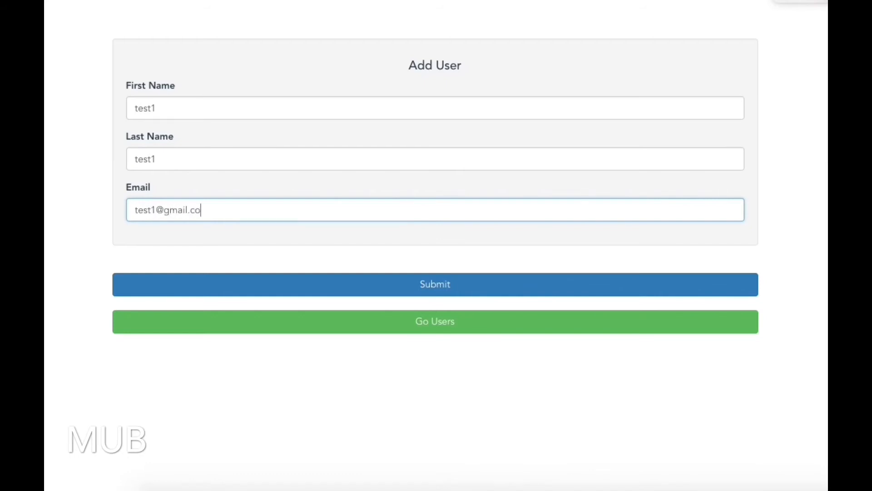
click(434, 321)
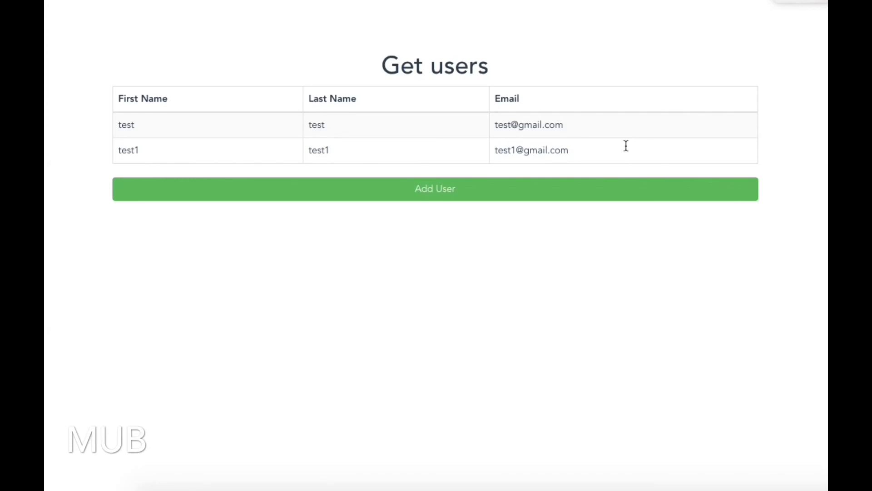
mouse_move(513, 95)
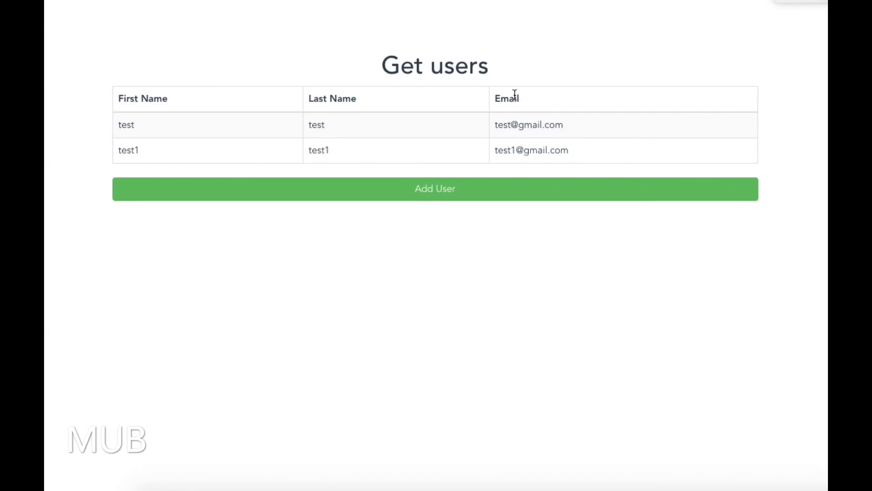